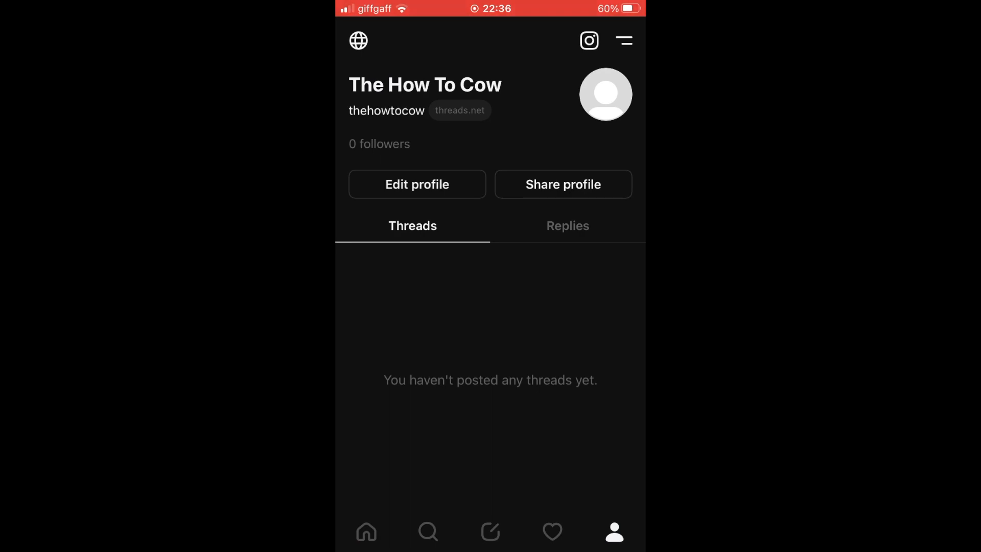
# - Open Threads Settings from the profile page's menu icon
pyautogui.click(622, 40)
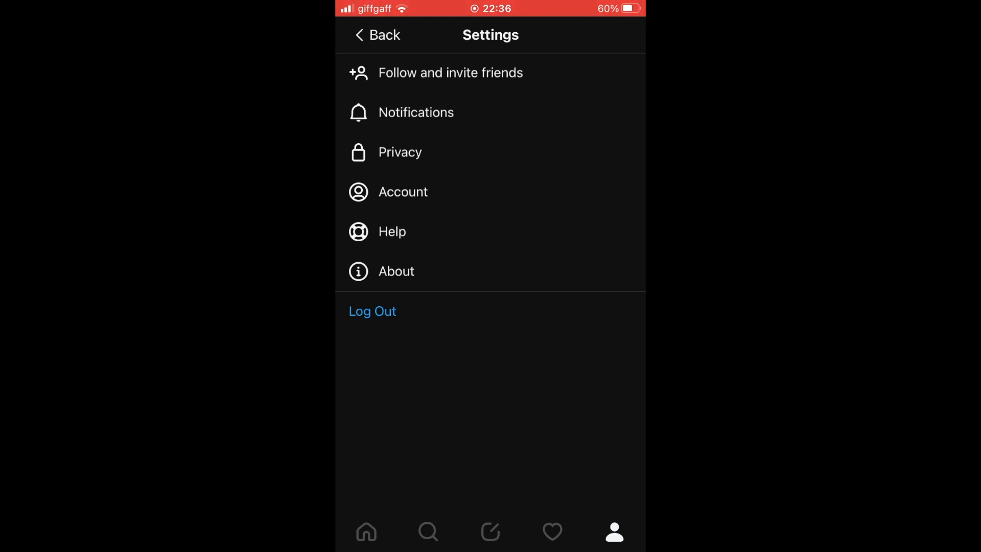
# - Choose Log Out in Settings and confirm it in the dialog
pyautogui.click(372, 311)
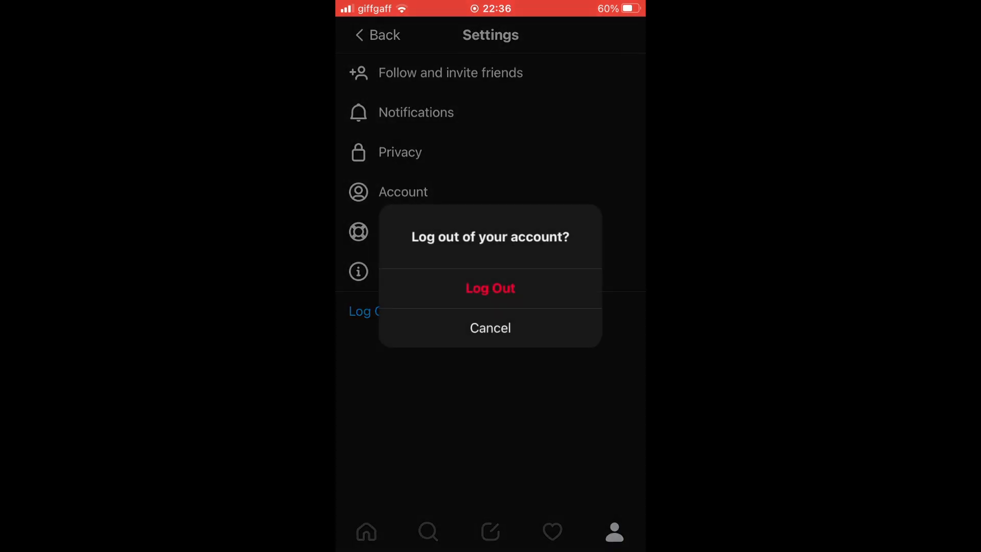
pyautogui.click(490, 288)
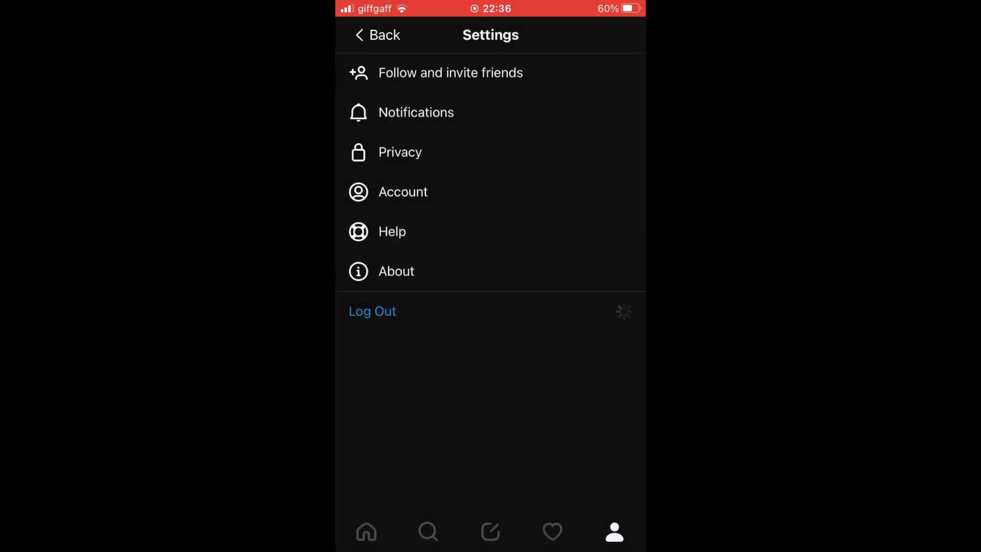